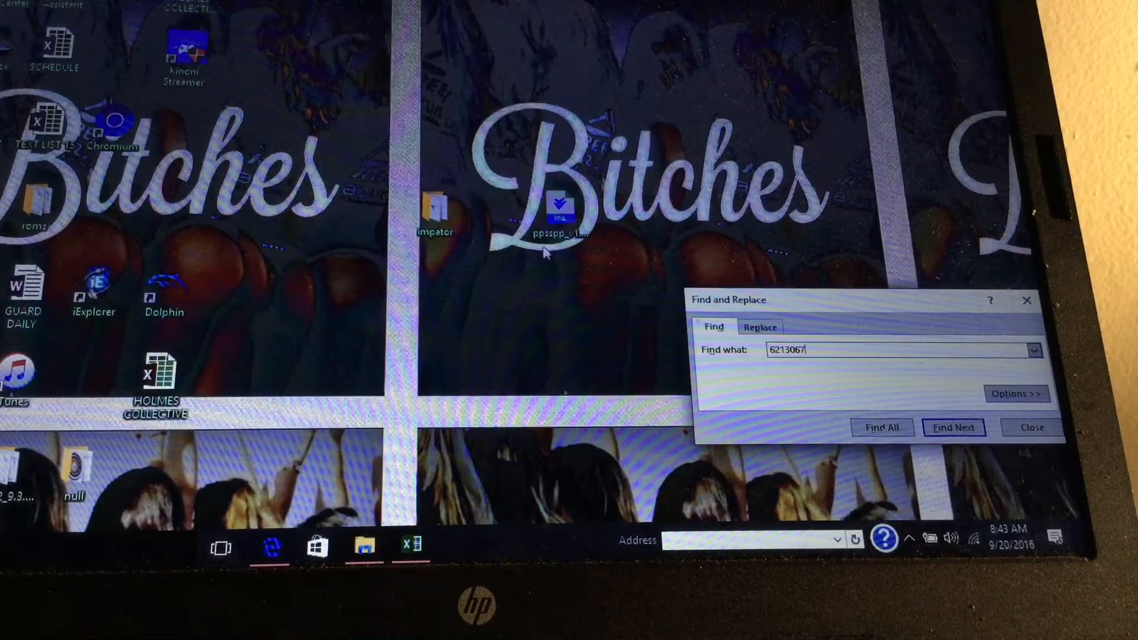
mouse_move(585, 243)
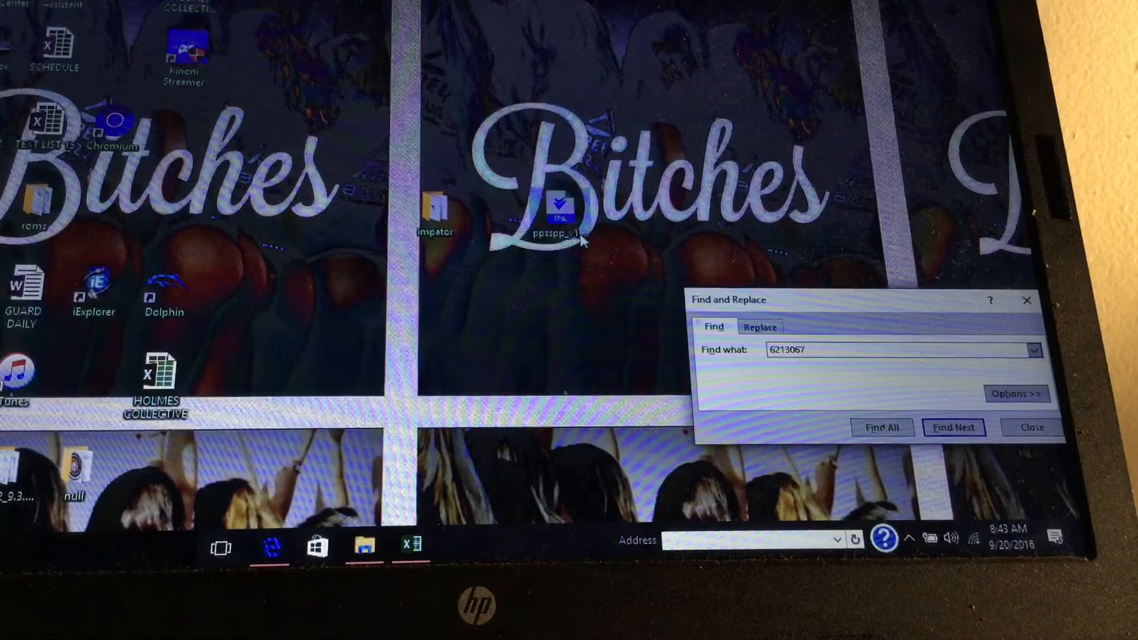
Launch Impactor.exe from the impactor folder in File Explorer
click(559, 218)
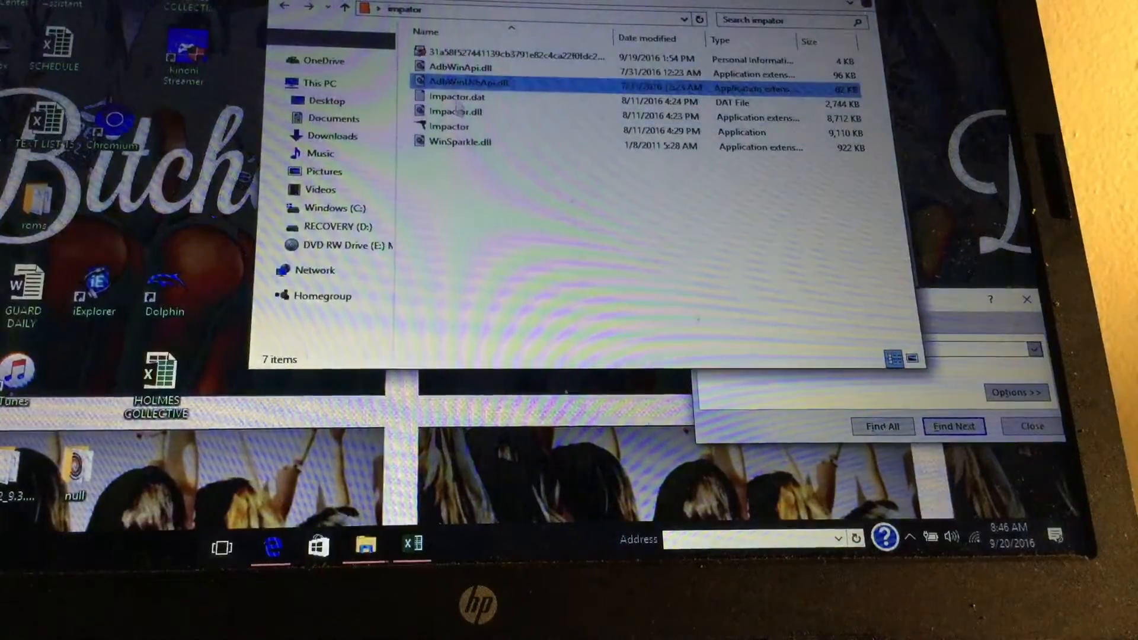
click(450, 126)
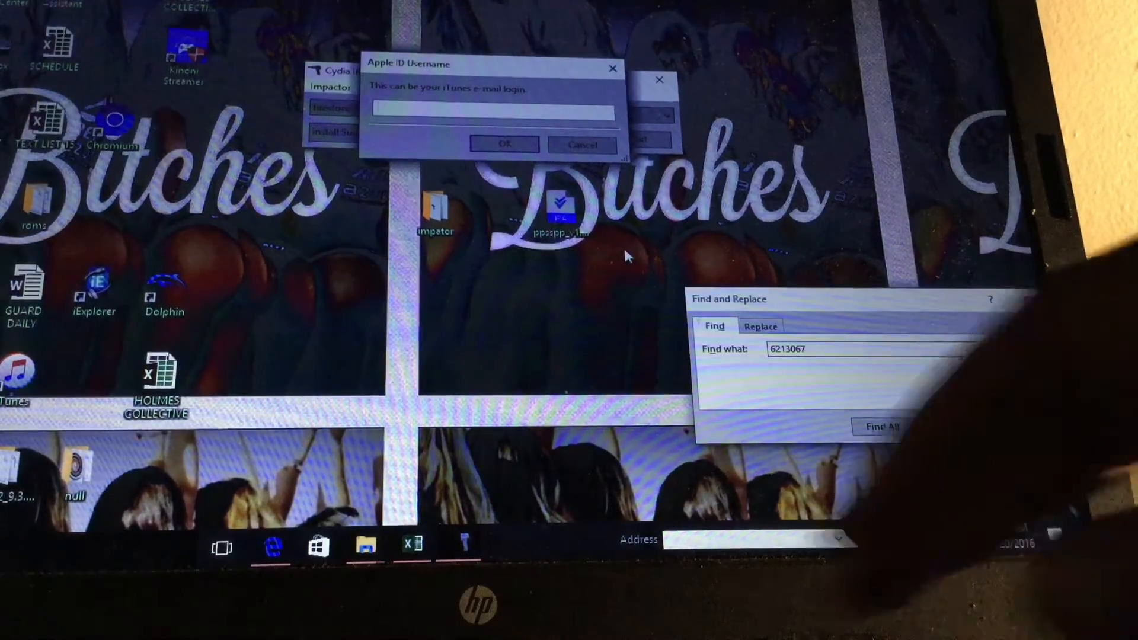
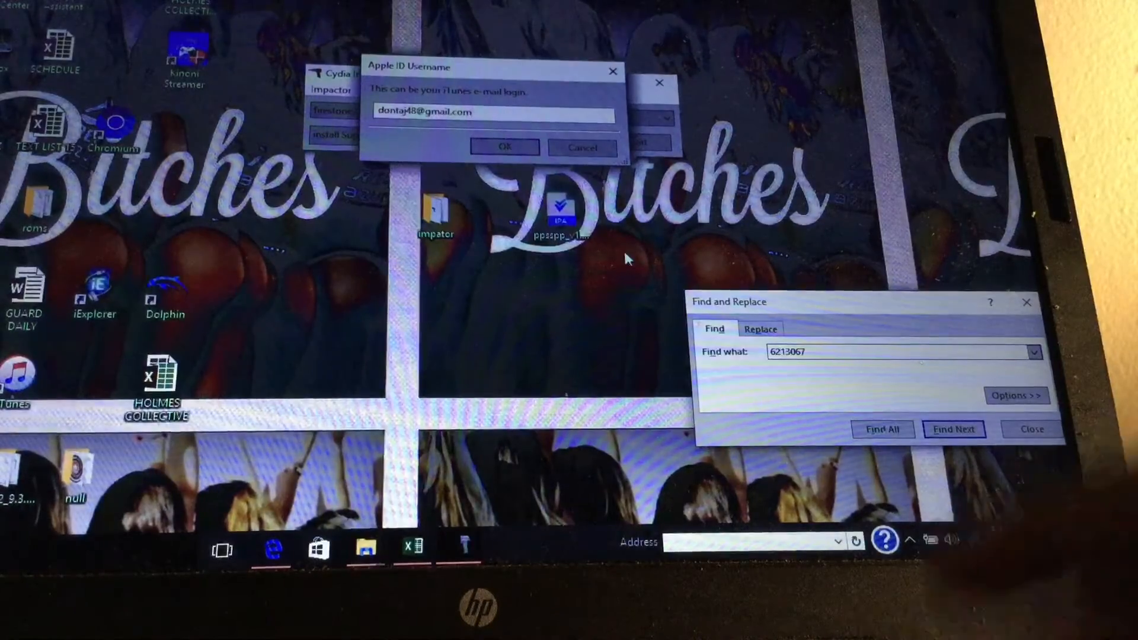
click(504, 146)
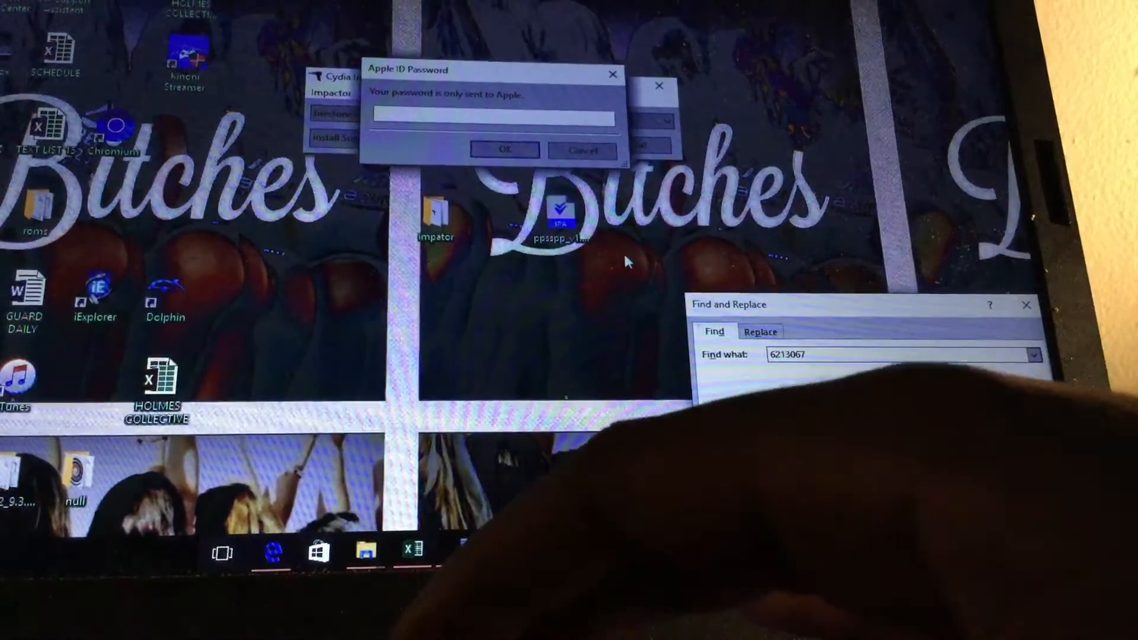
text(•••••)
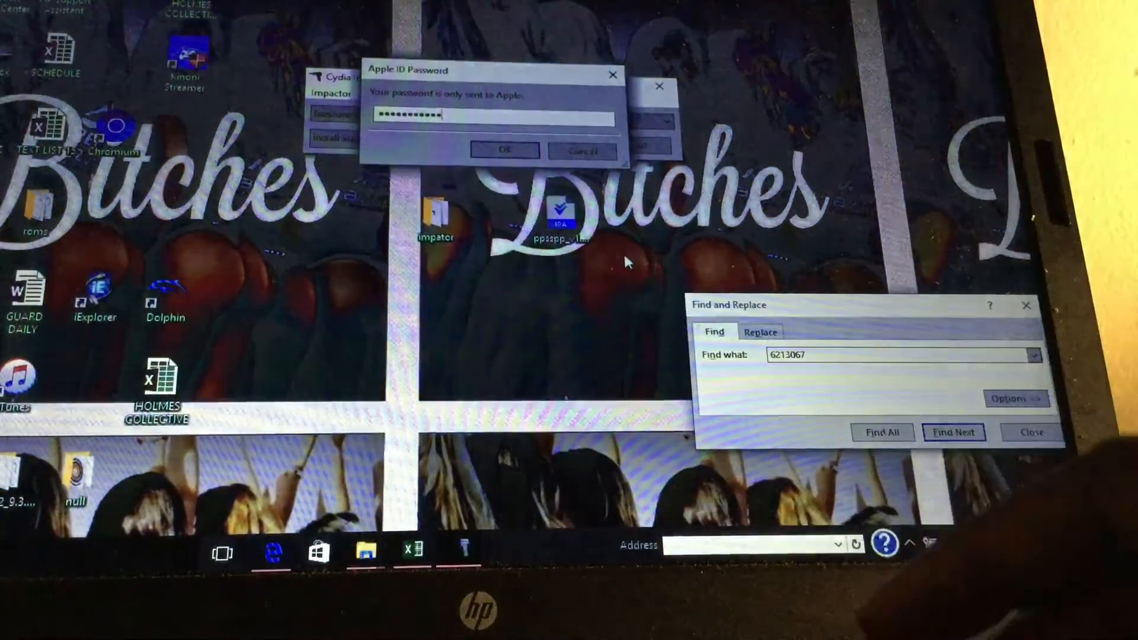
click(504, 150)
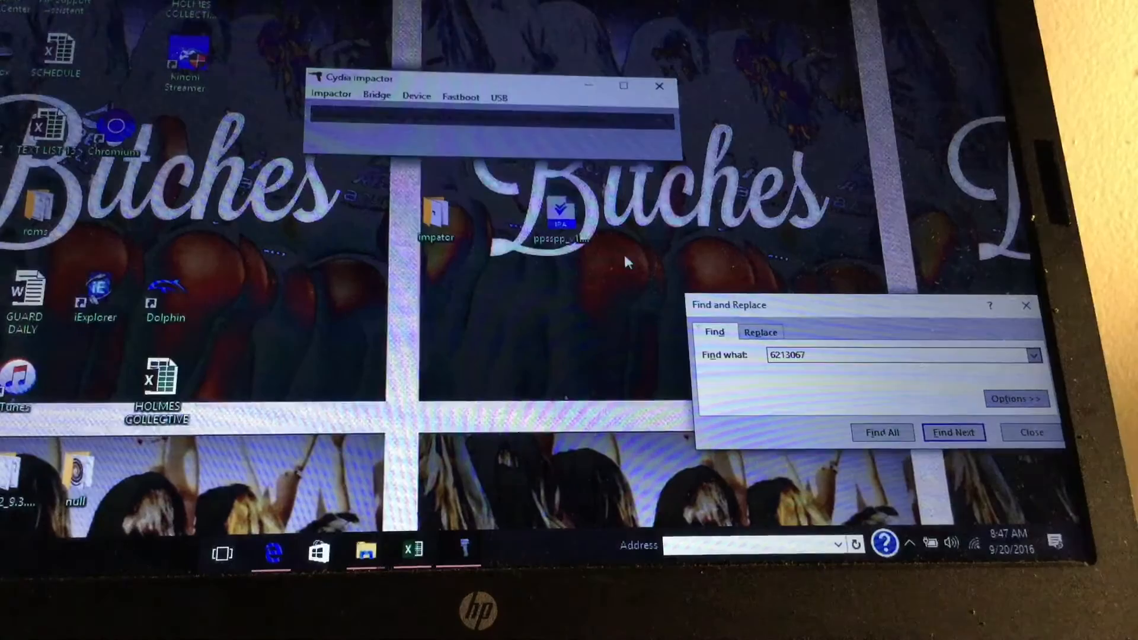